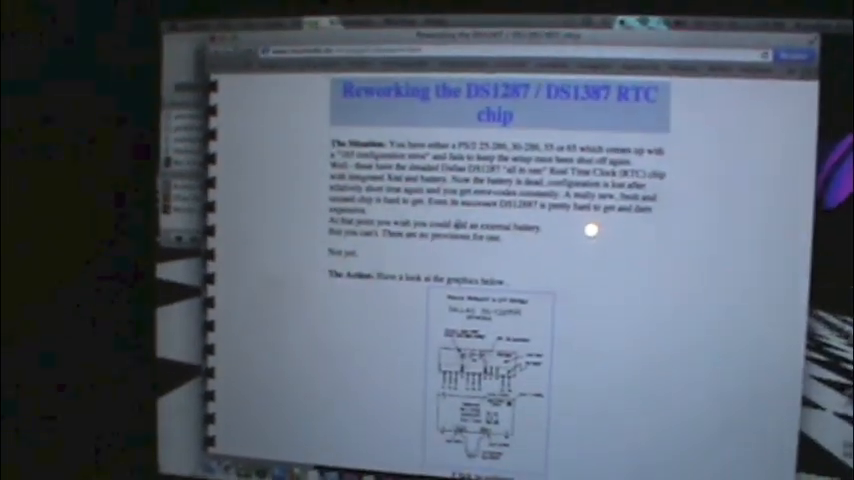
scroll("down", 3)
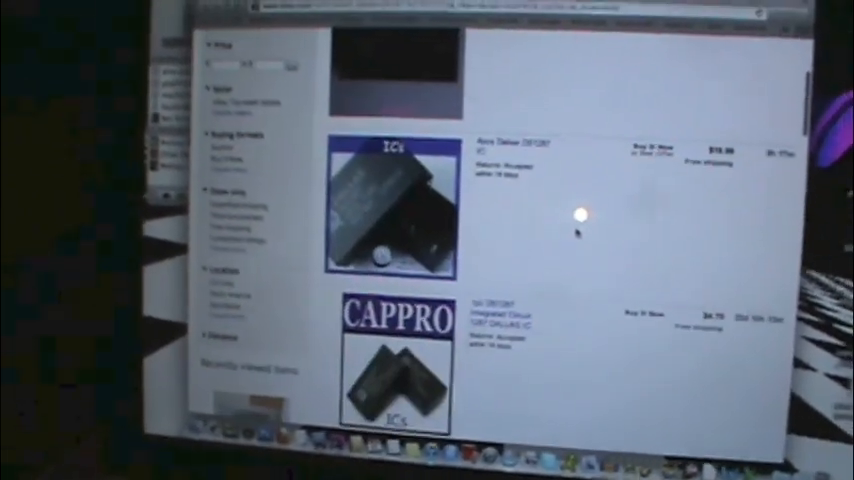
scroll("down", 3)
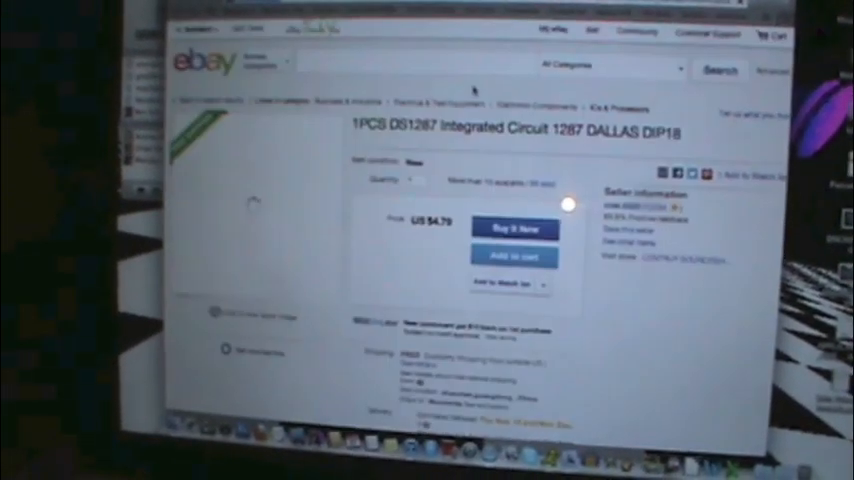
scroll("down", 3)
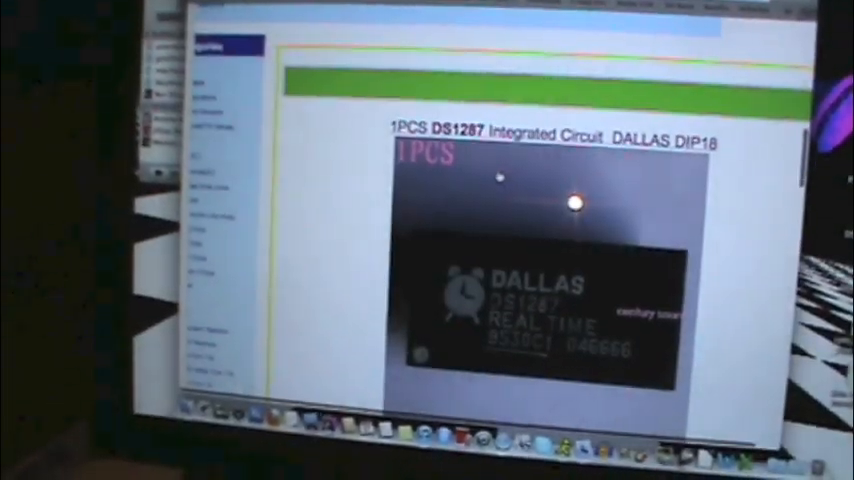
scroll("down", 3)
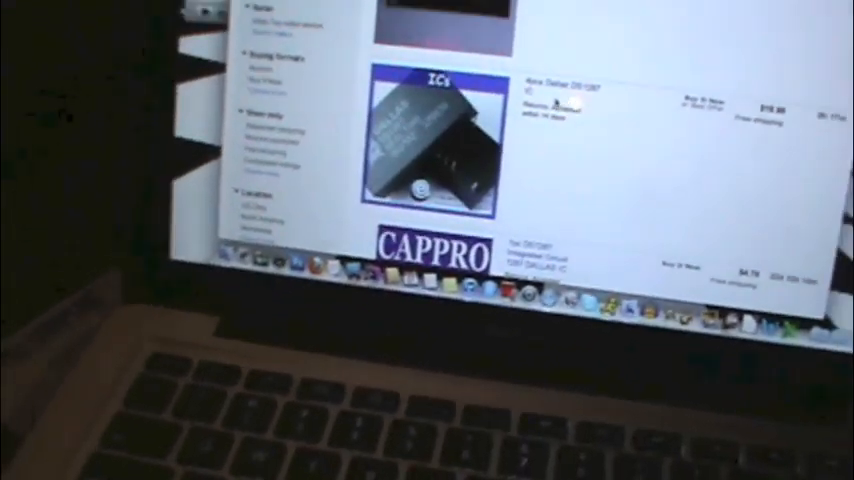
scroll("down", 3)
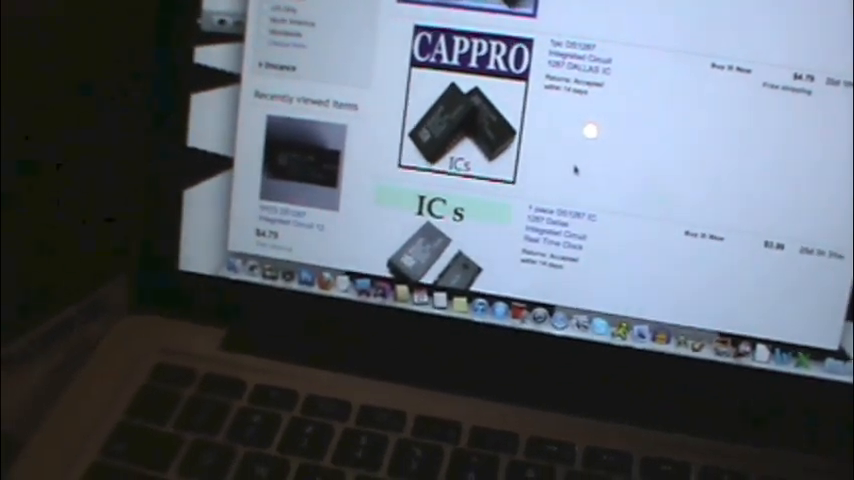
scroll("down", 3)
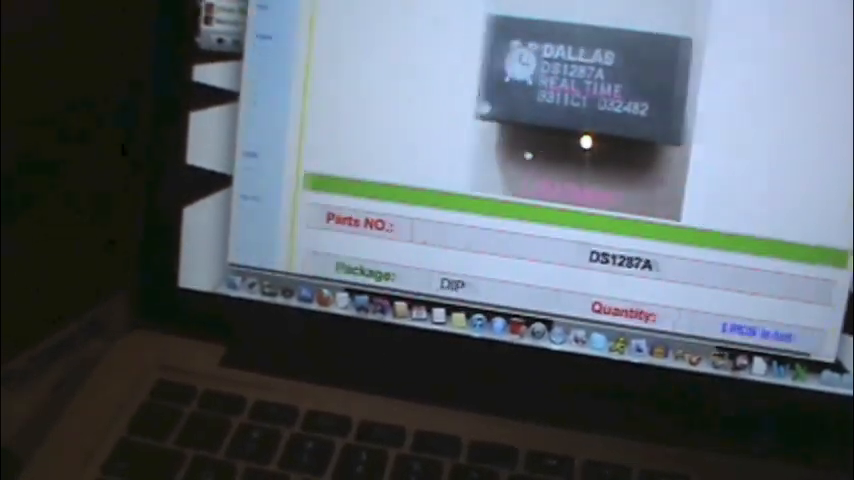
scroll("down", 3)
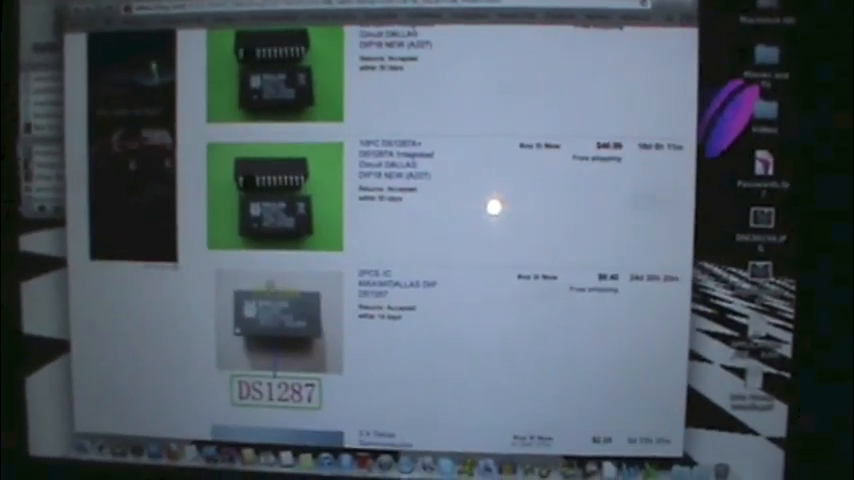
scroll("down", 3)
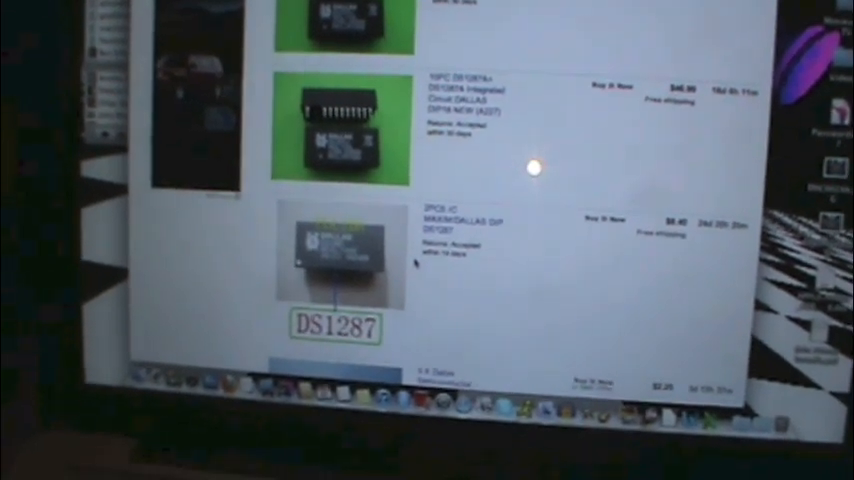
scroll("down", 3)
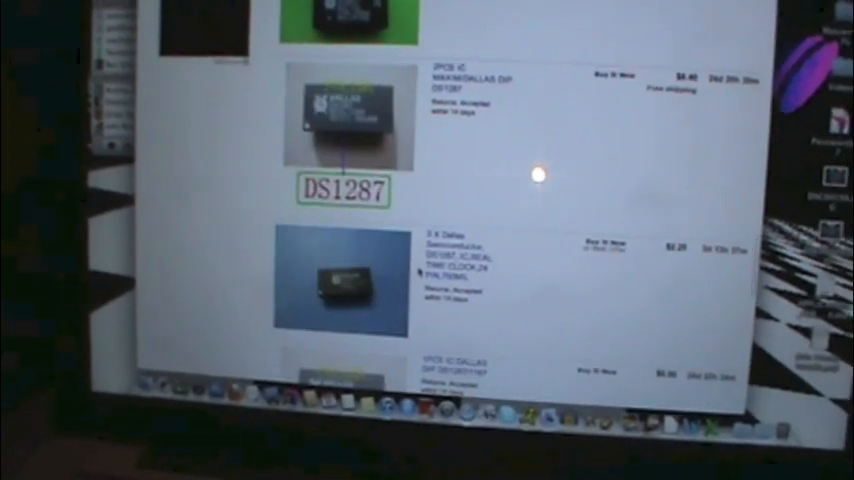